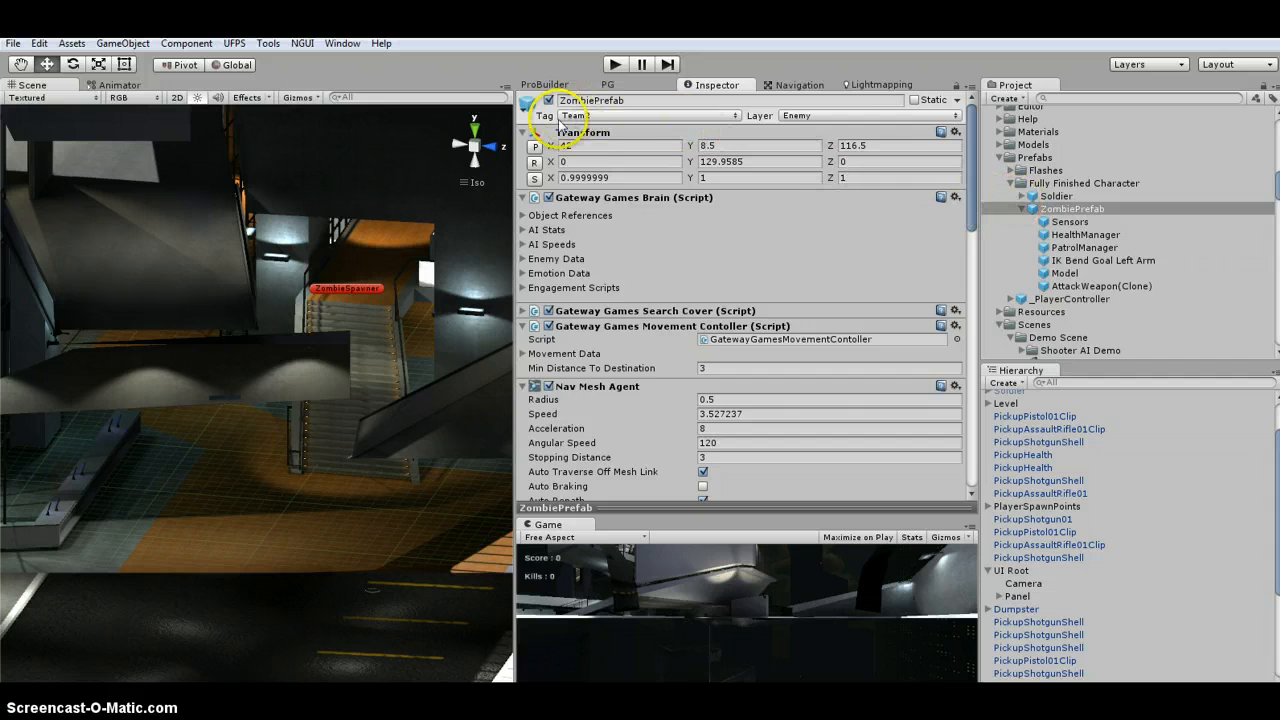
Step: Remove the old Gateway Games Multiple Teams component from ZombiePrefab via its gear menu
scroll("down", 3)
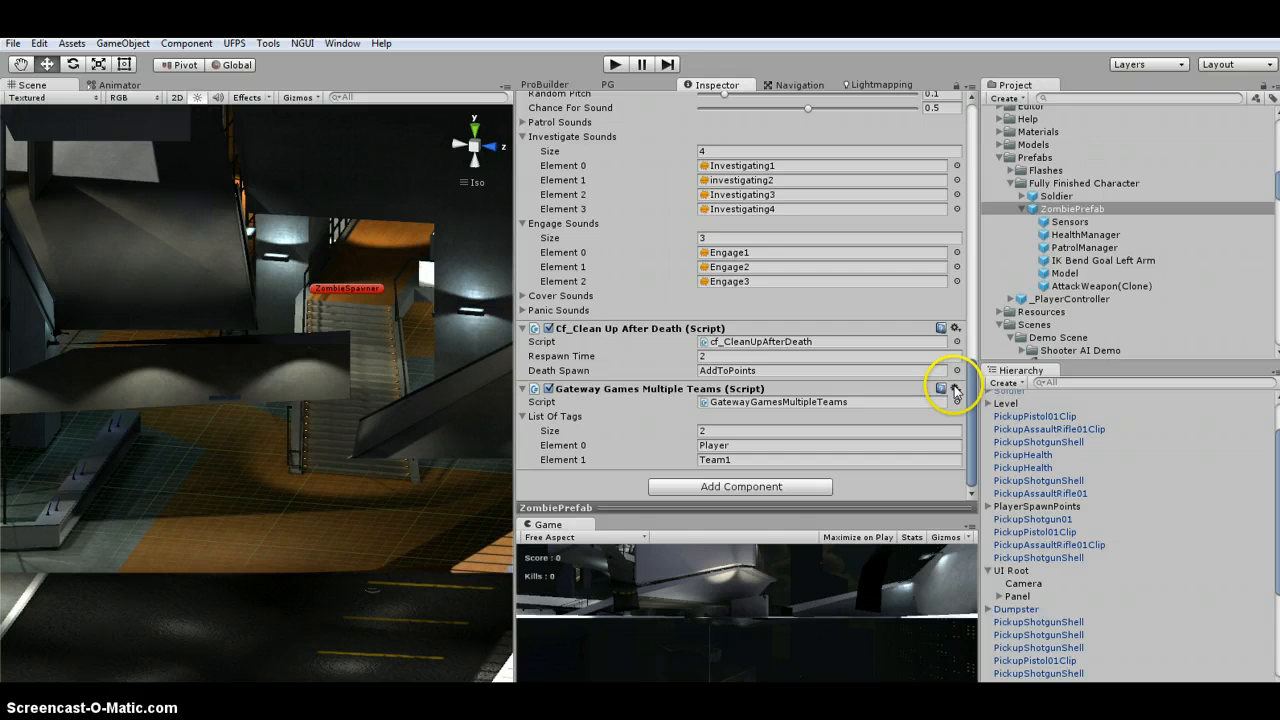
left_click(952, 388)
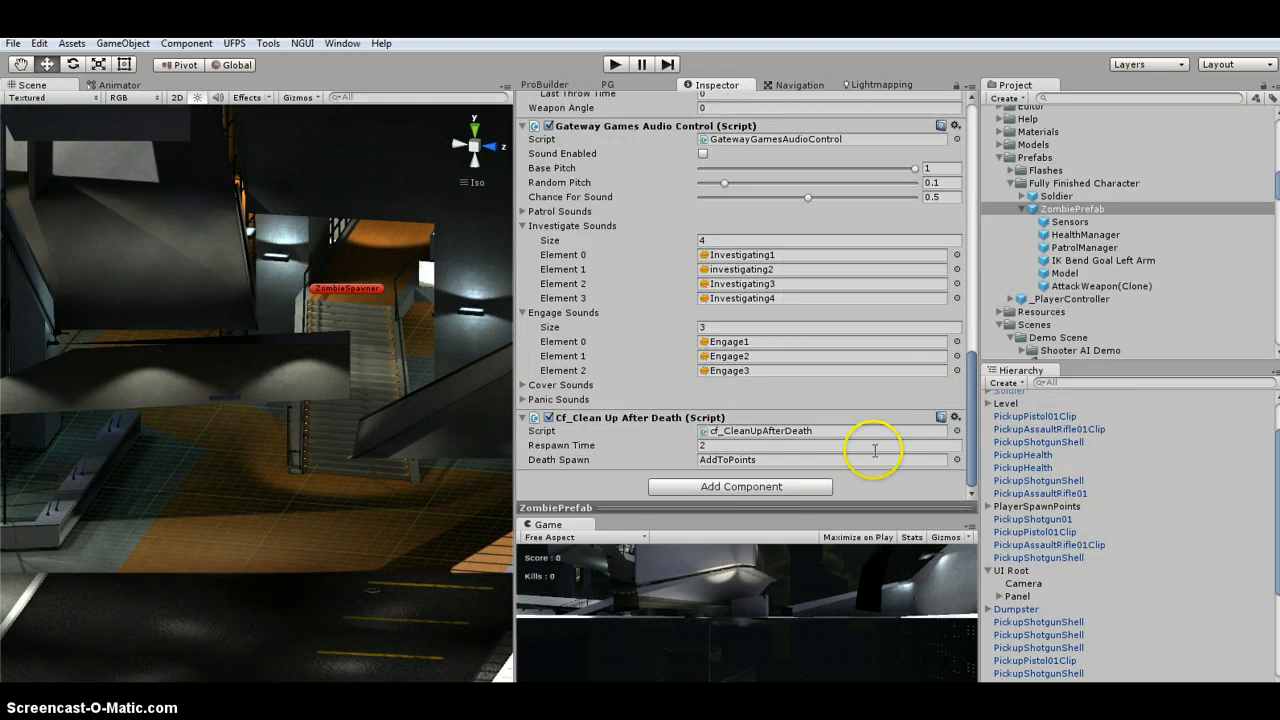
Step: Add a Shooter AI Multiple Teams component with a 2-entry tag list: Player and Team1
left_click(740, 486)
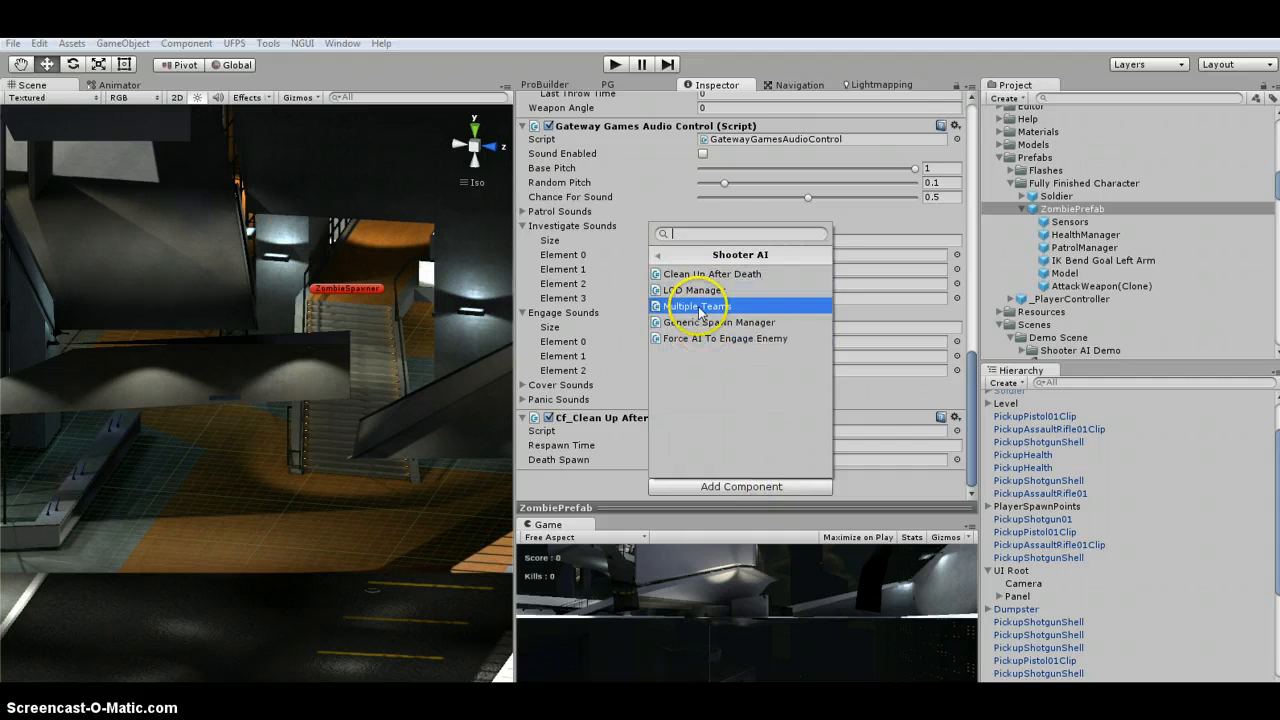
left_click(690, 306)
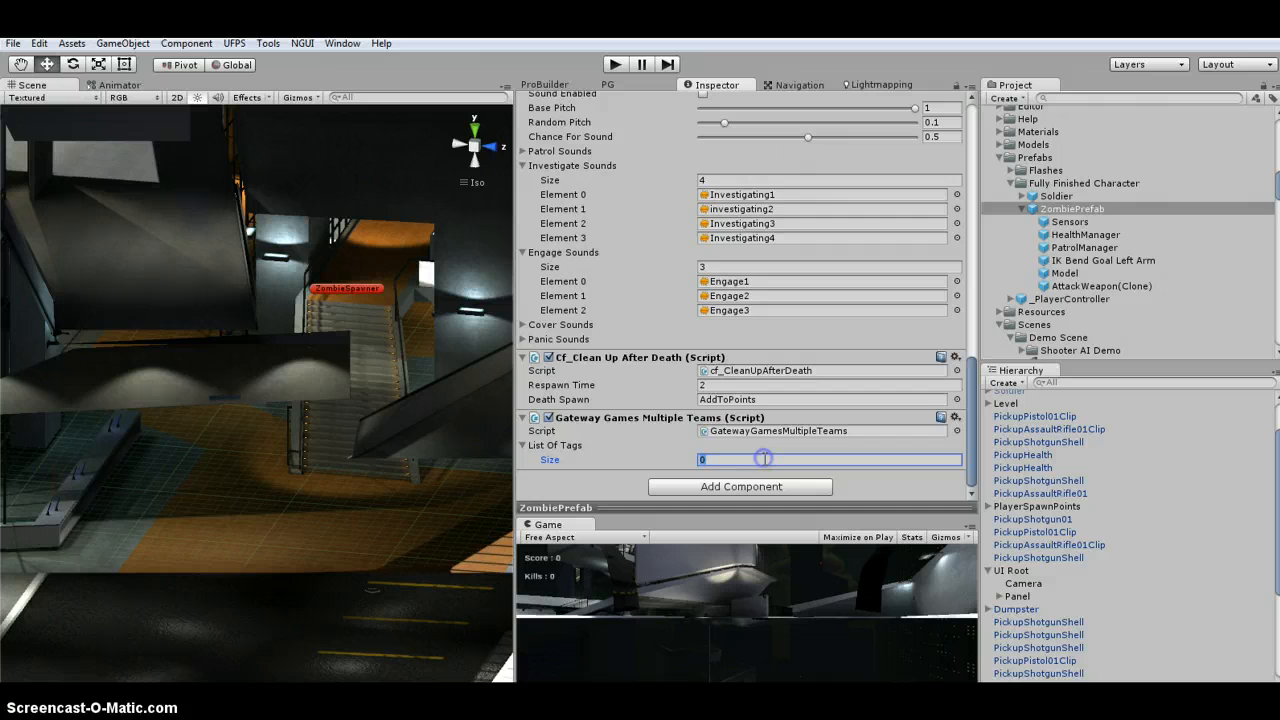
type("2")
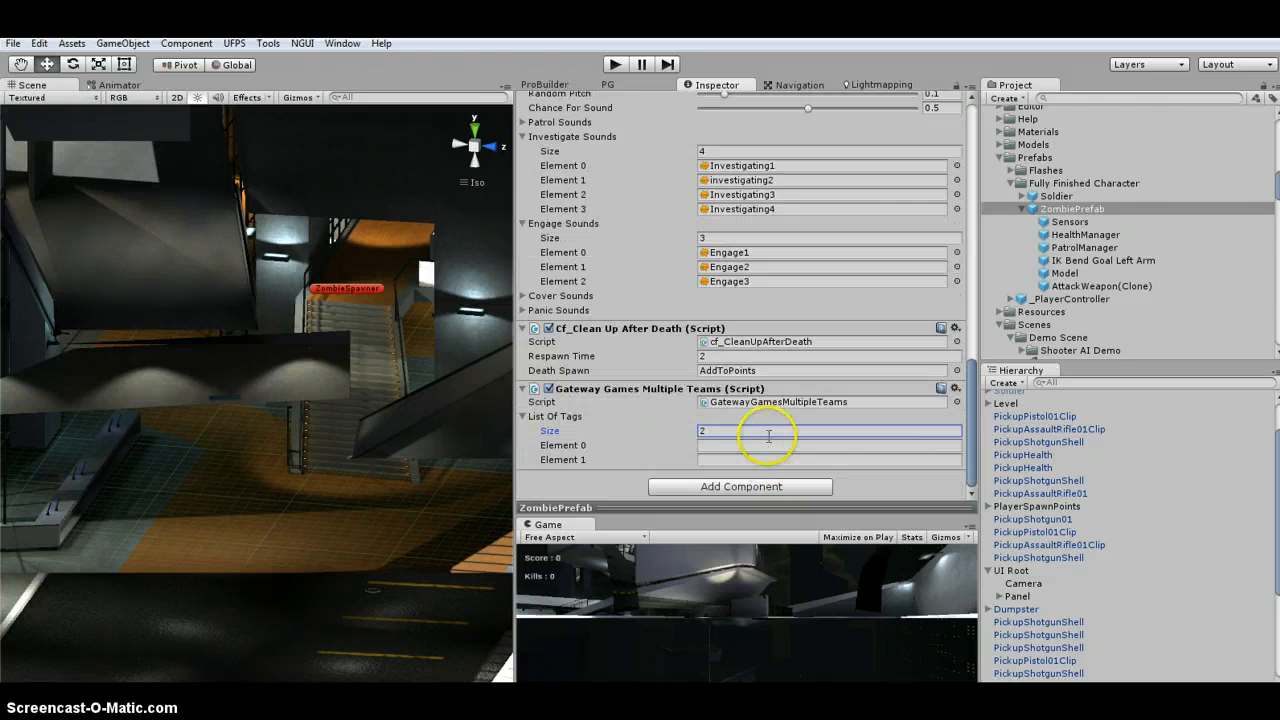
type("Player")
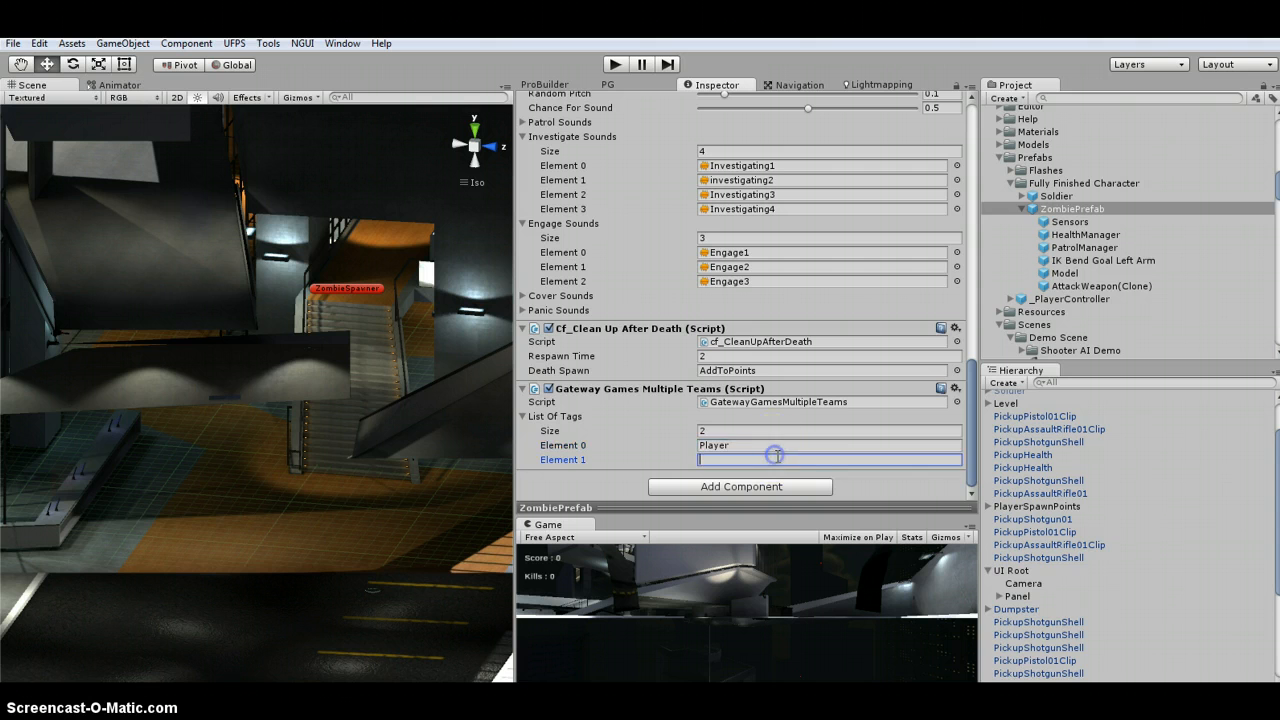
type("Team1")
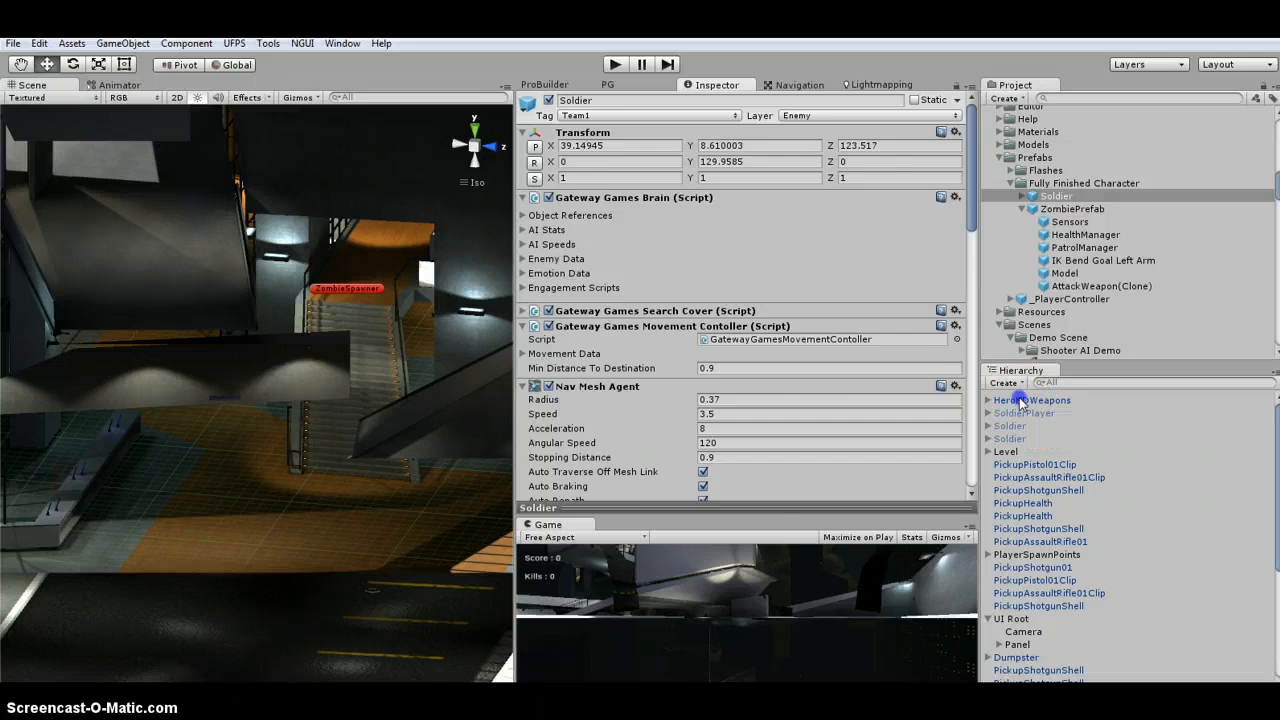
Step: Check the player character's tag, then return to ZombiePrefab's component settings
left_click(1028, 400)
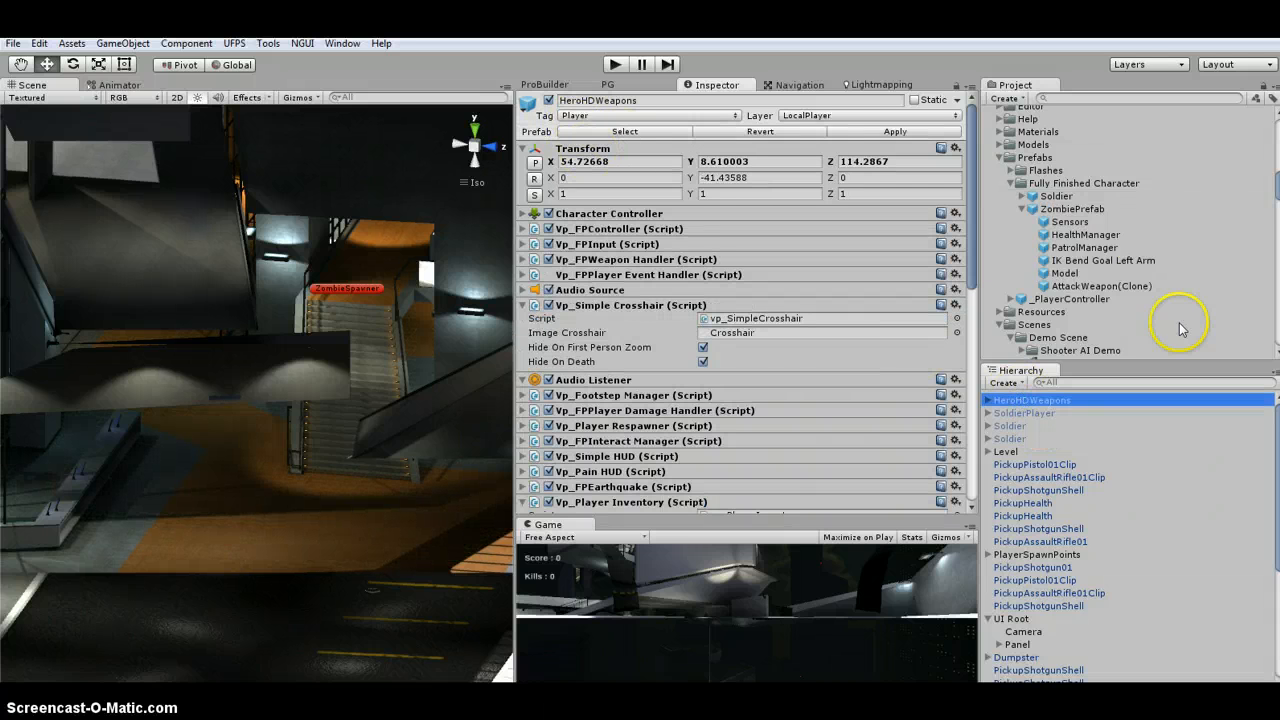
left_click(1056, 208)
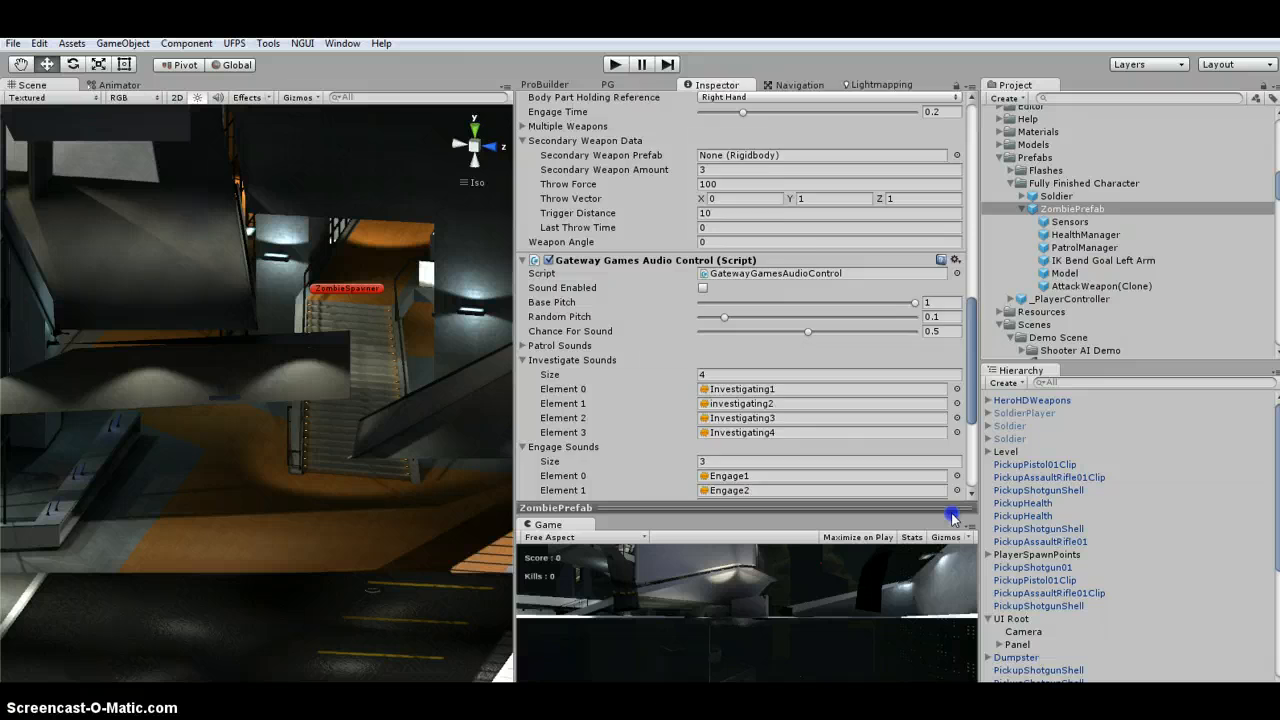
scroll("down", 3)
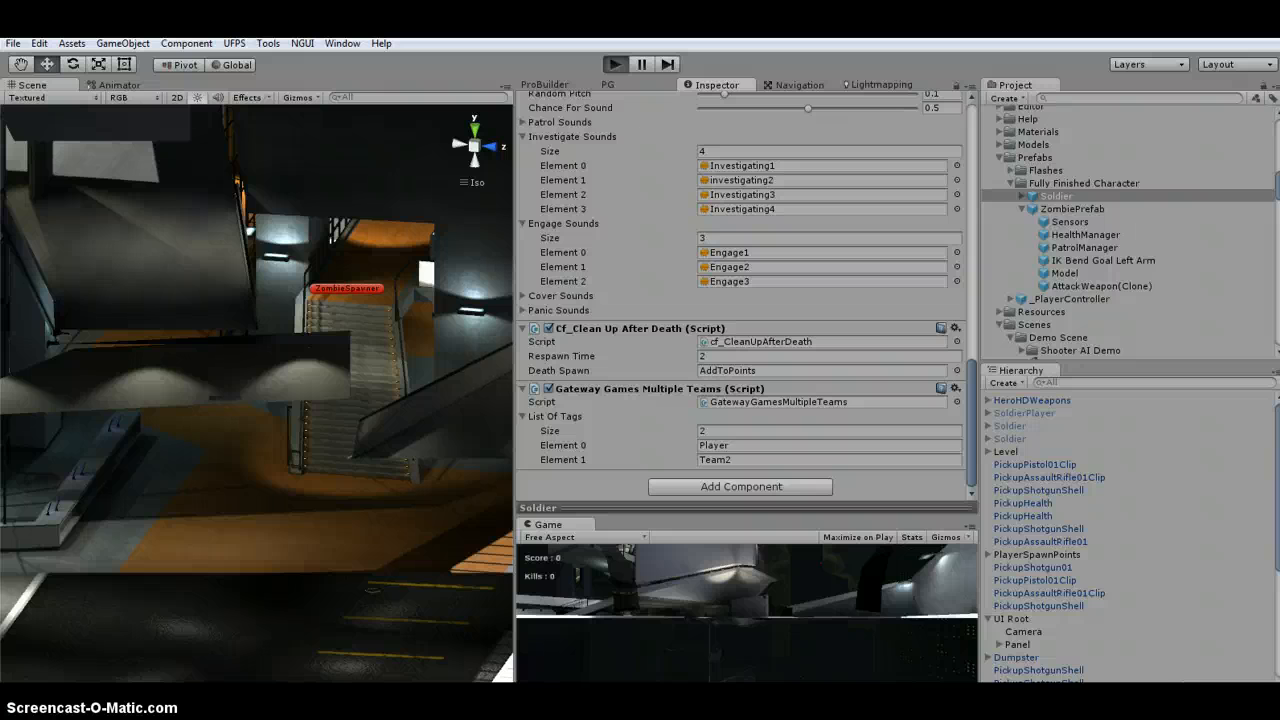
Step: Start the scene running in play mode
left_click(620, 62)
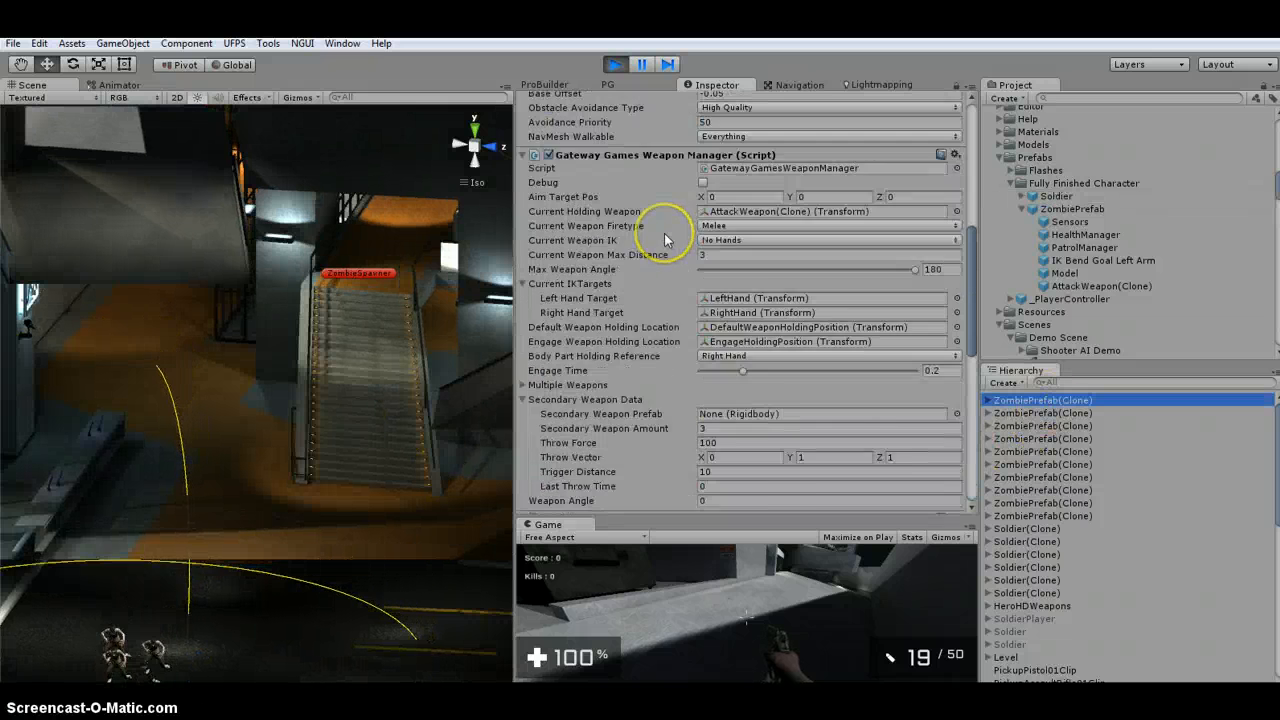
Step: Select a spawned ZombiePrefab clone and expand its Enemy Data showing HeroHDWeapons
left_click(1044, 476)
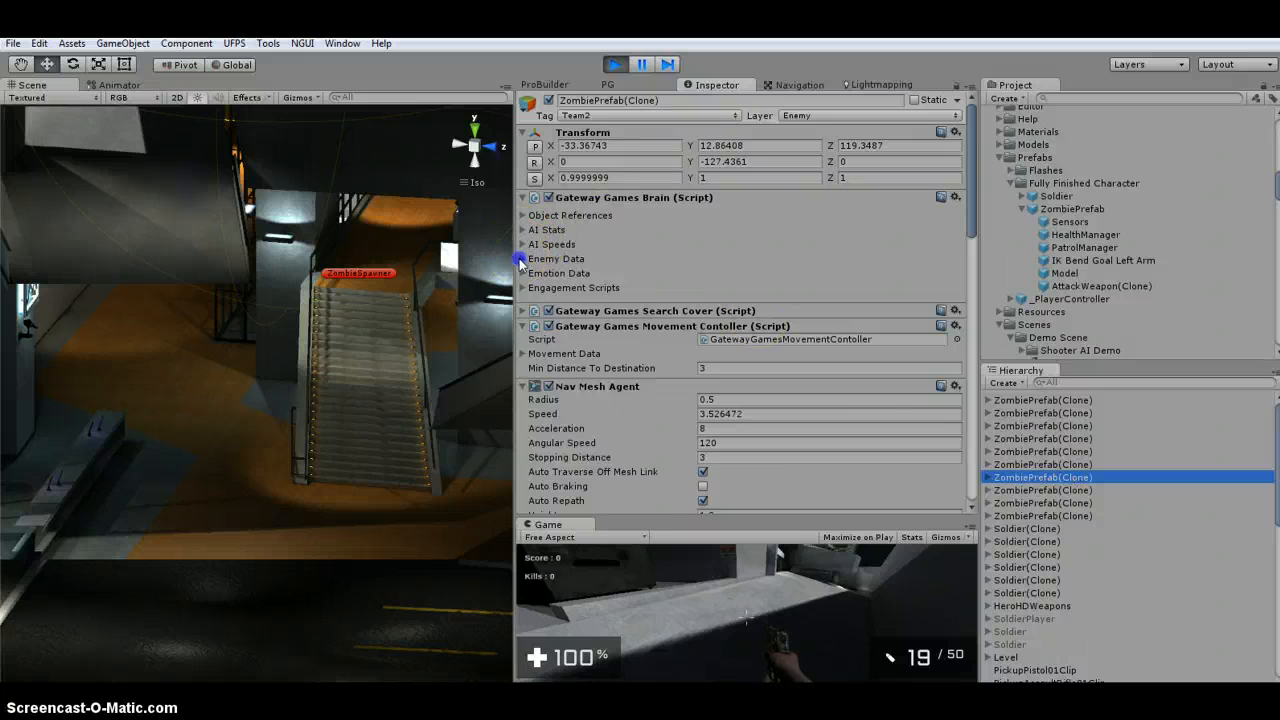
left_click(524, 260)
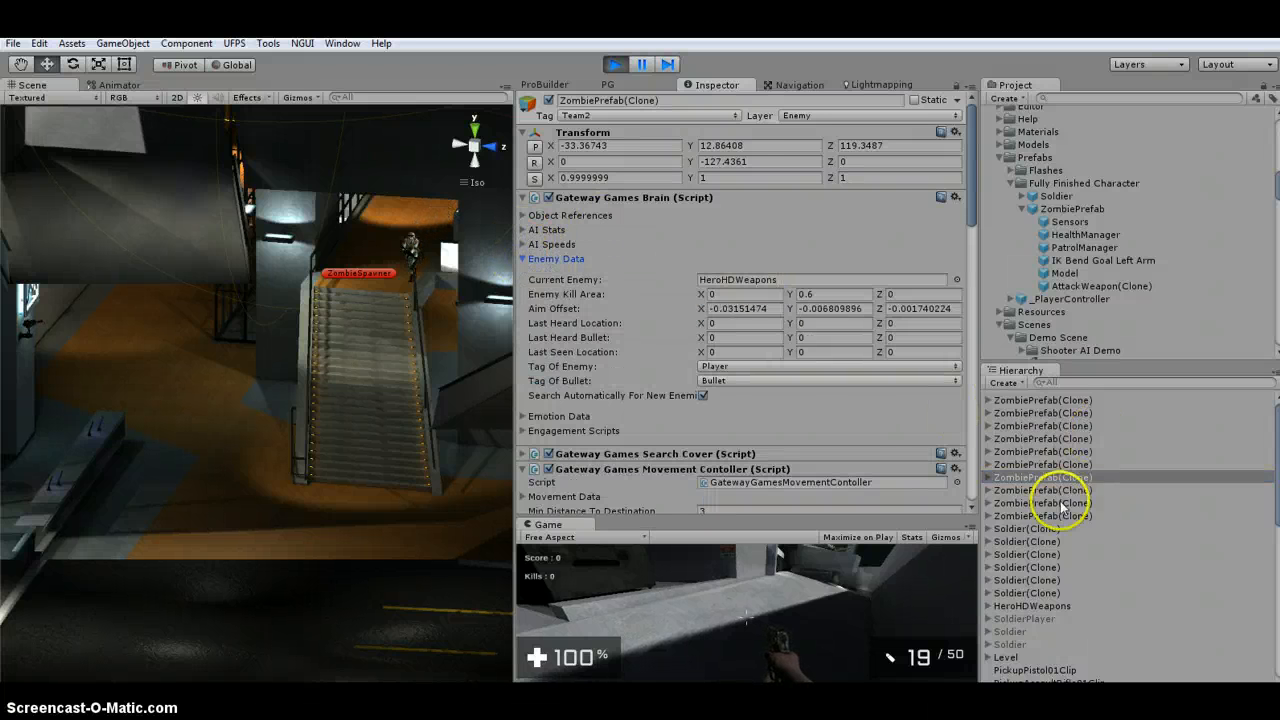